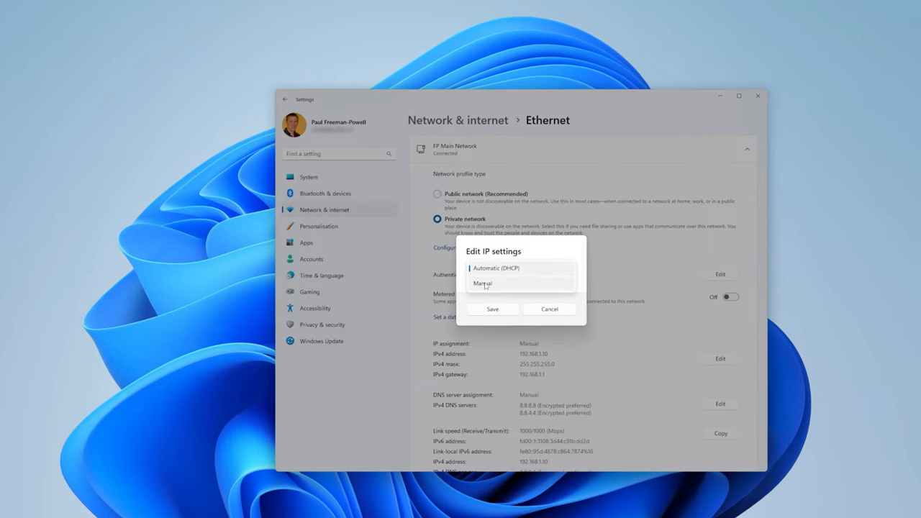
Change the Ethernet IP assignment from Automatic (DHCP) to Manual.
click(482, 283)
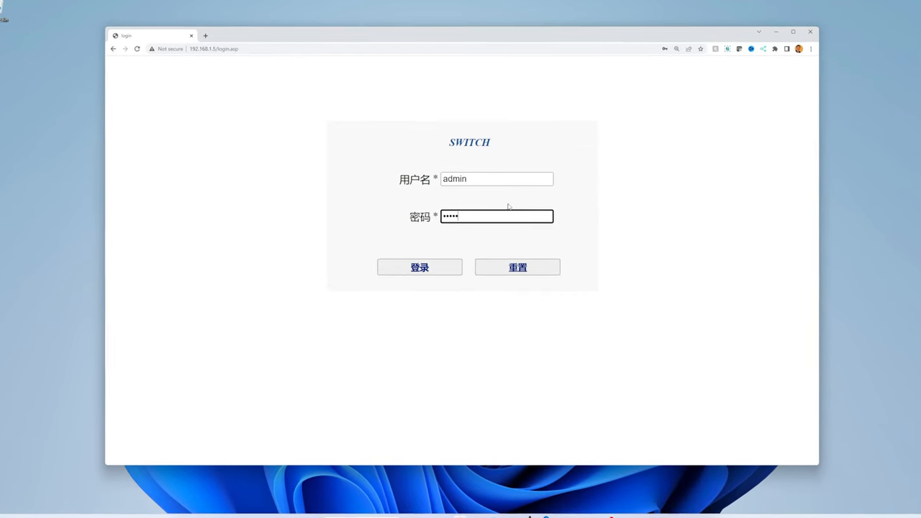
Log in as admin, set English, and view VLAN interface 1's IPv4 config 192.168.1.5 / 255.255.0.0.
click(420, 267)
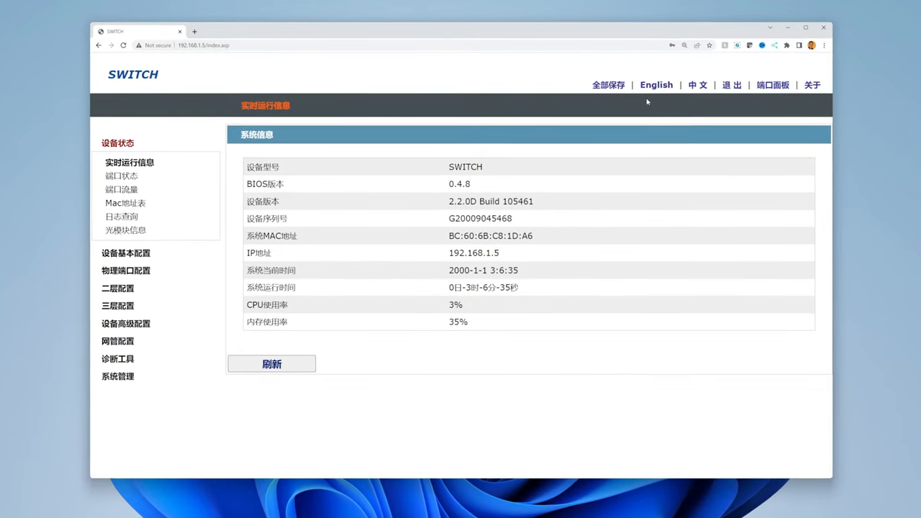
click(656, 85)
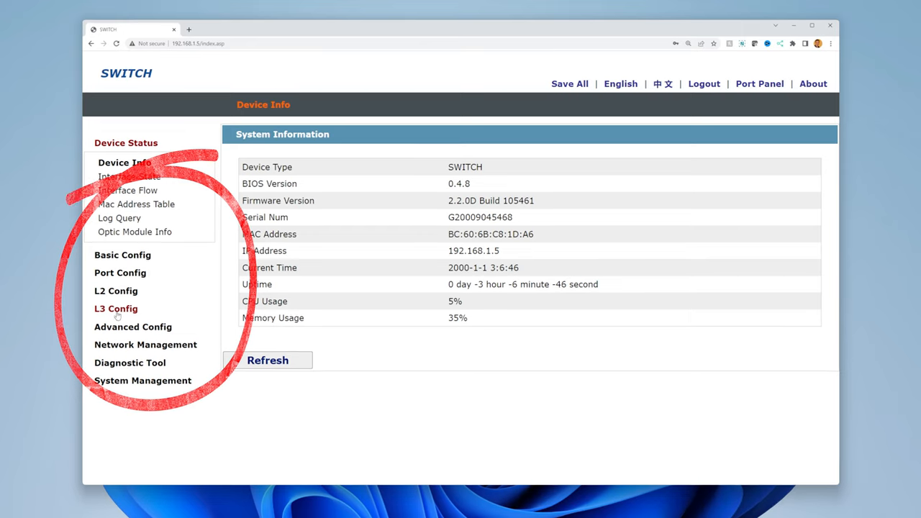
click(115, 308)
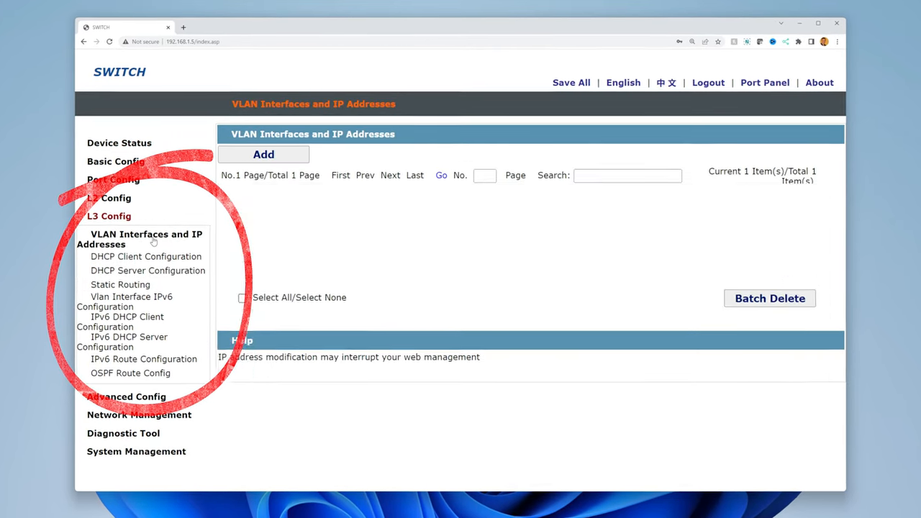
click(263, 154)
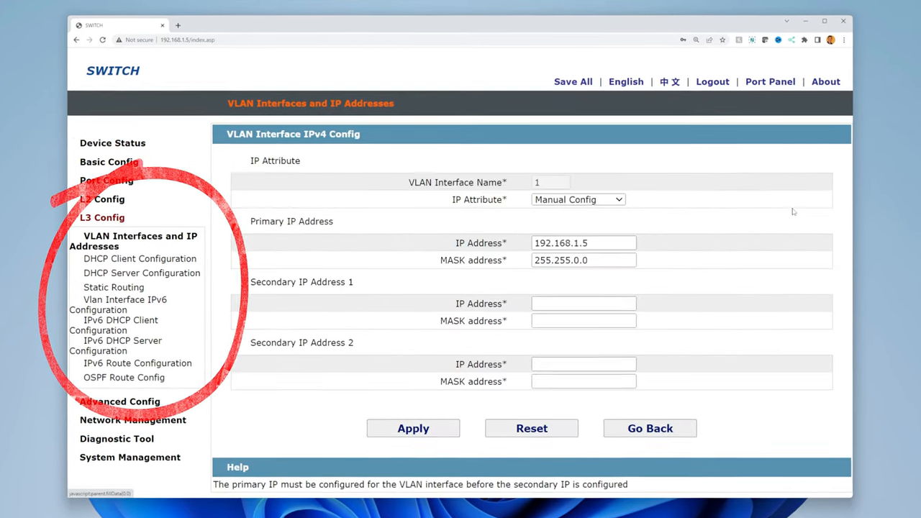